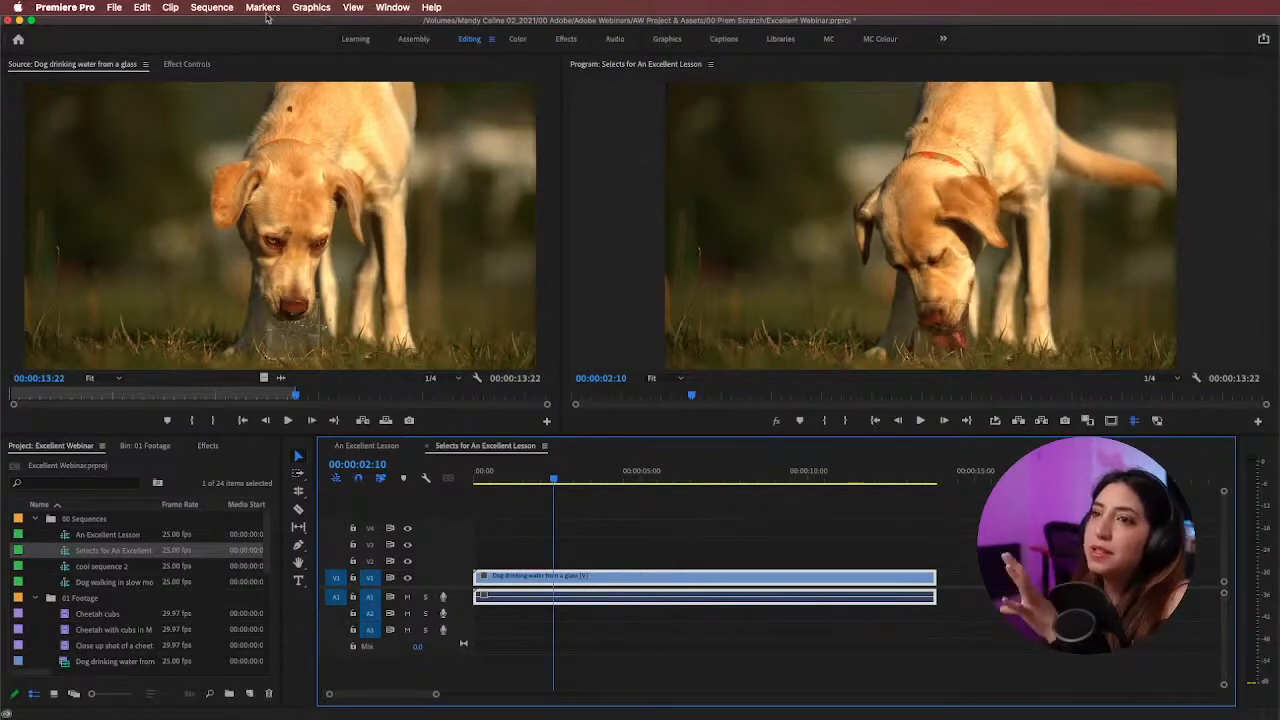
Step: Remove the dog clip from the Selects sequence and scrub through the Cheetah cubs footage
click(114, 7)
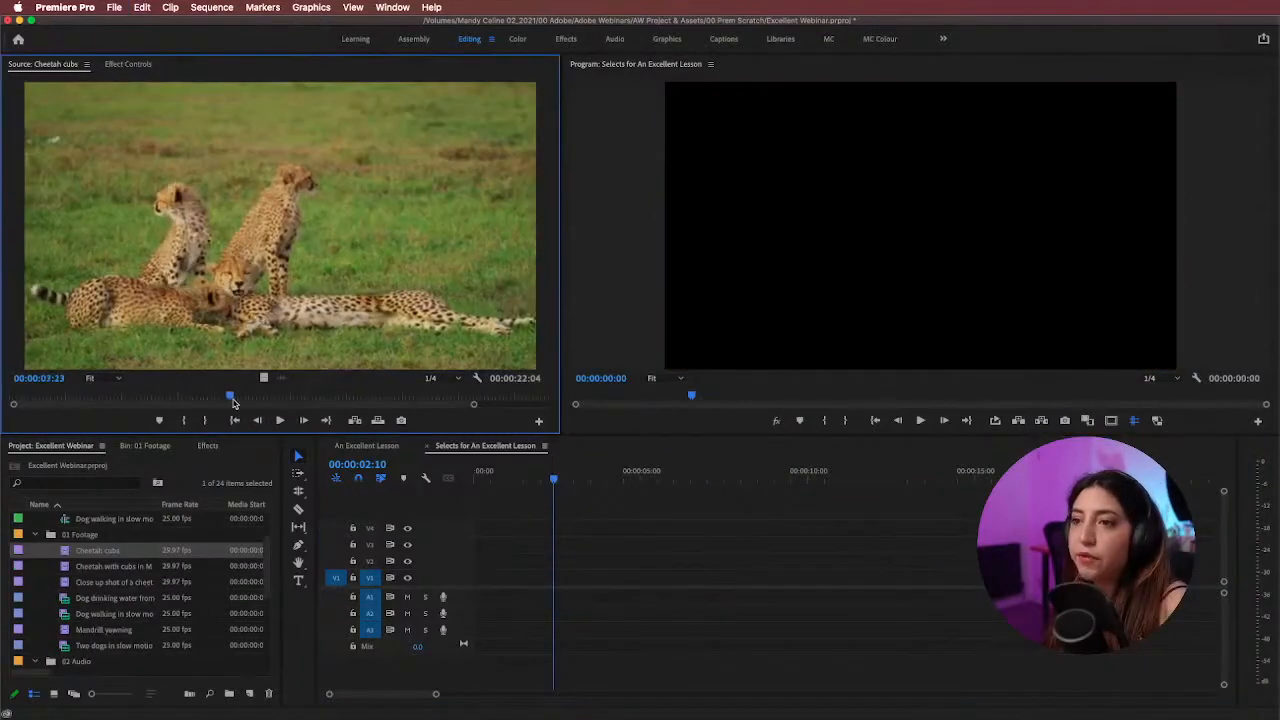
drag(230, 397, 498, 397)
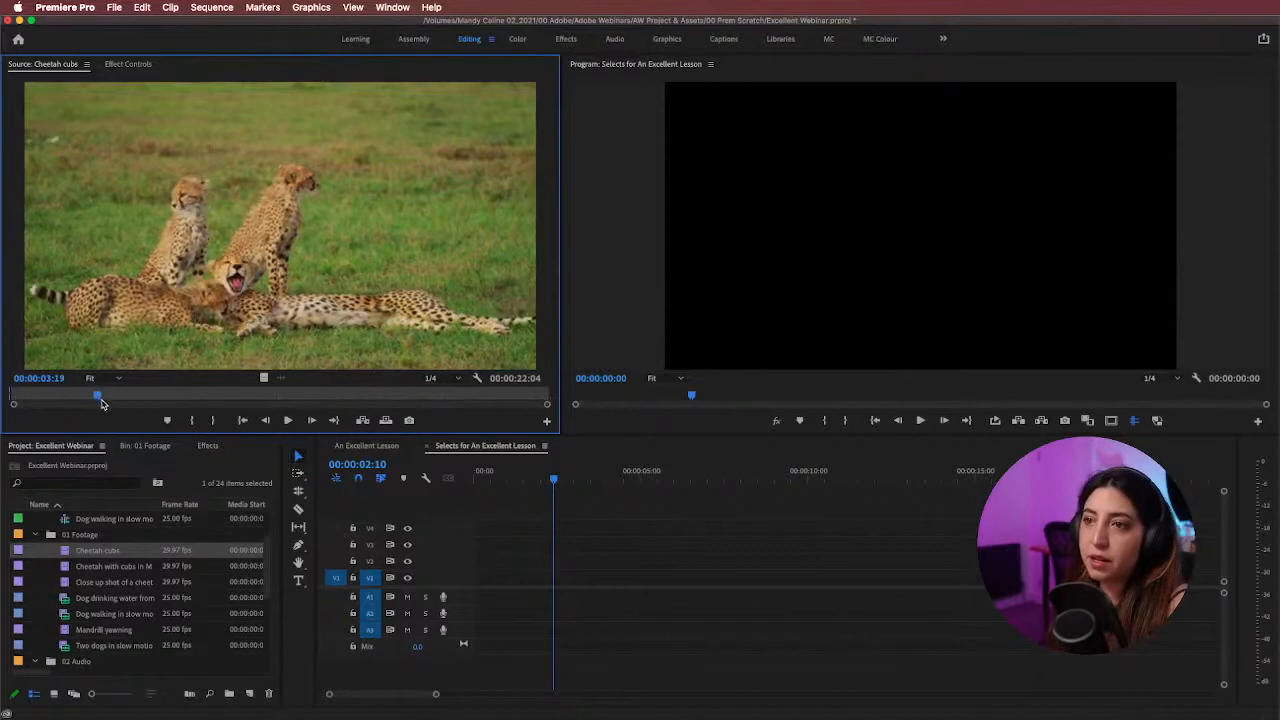
Step: Drop Cheetah cubs onto V1 at the sequence start, keeping existing settings at the mismatch warning
drag(97, 395, 170, 395)
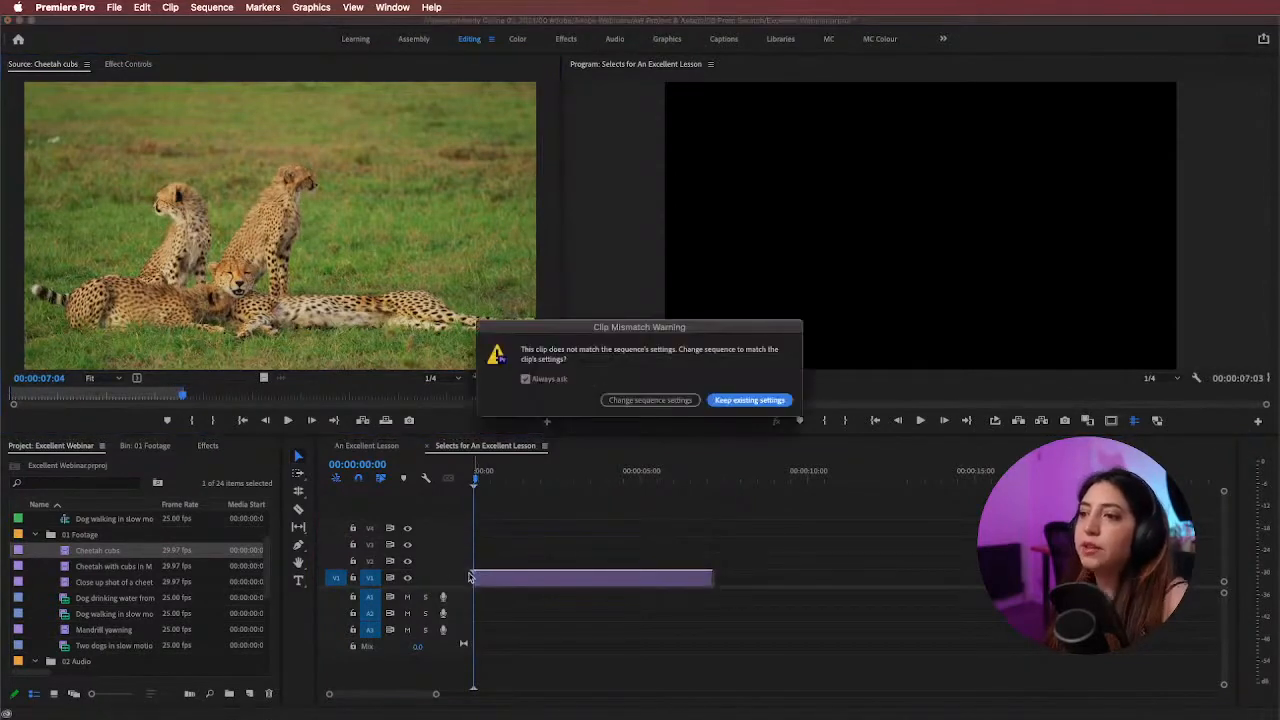
mouse_move(470, 571)
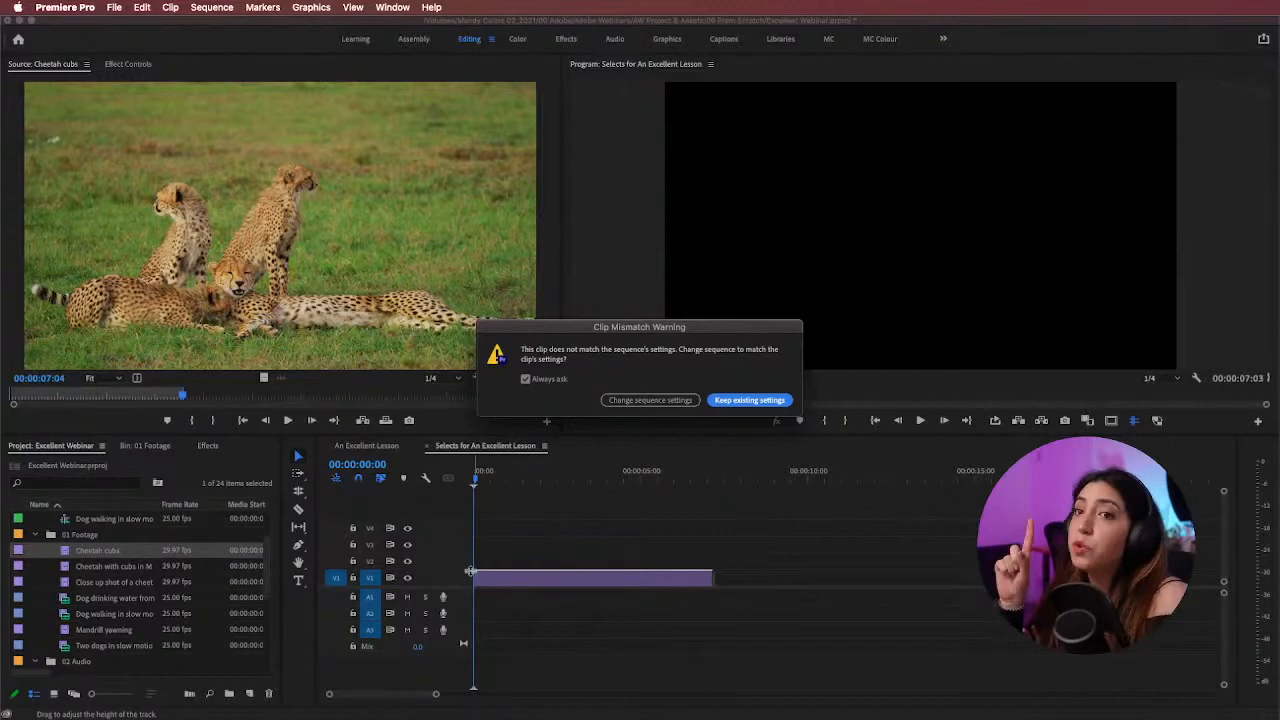
mouse_move(626, 540)
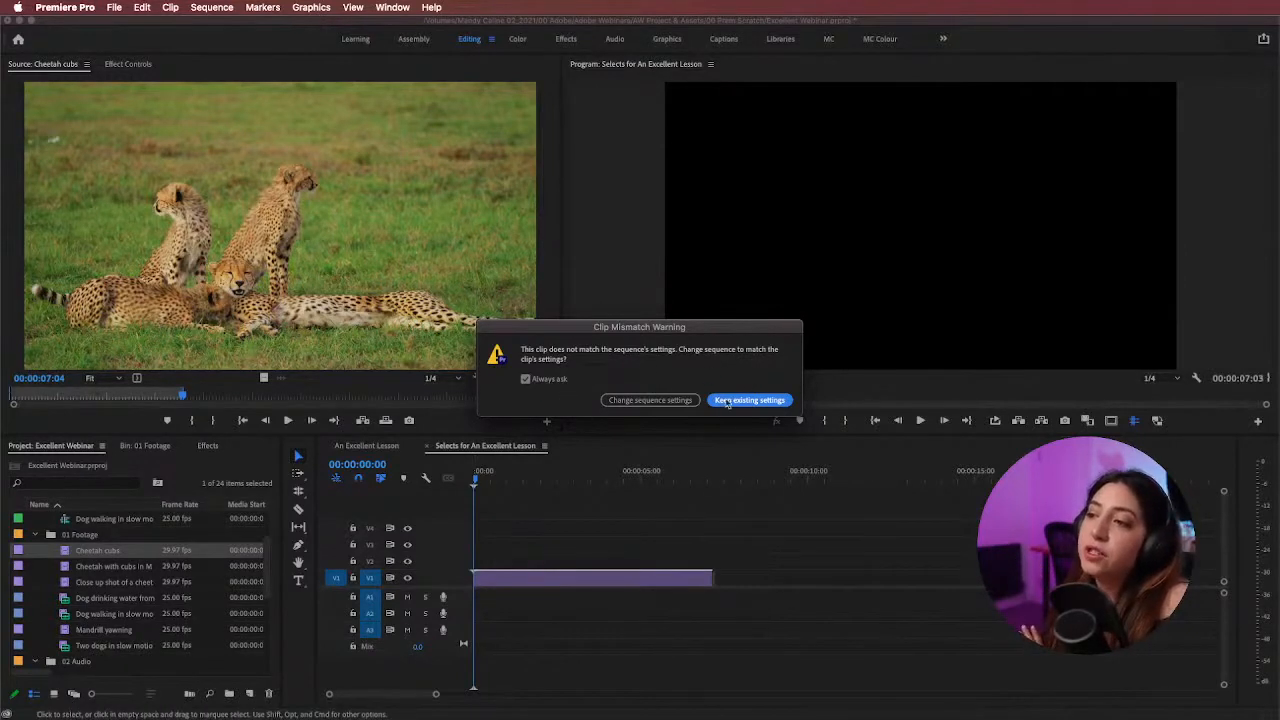
mouse_move(815, 410)
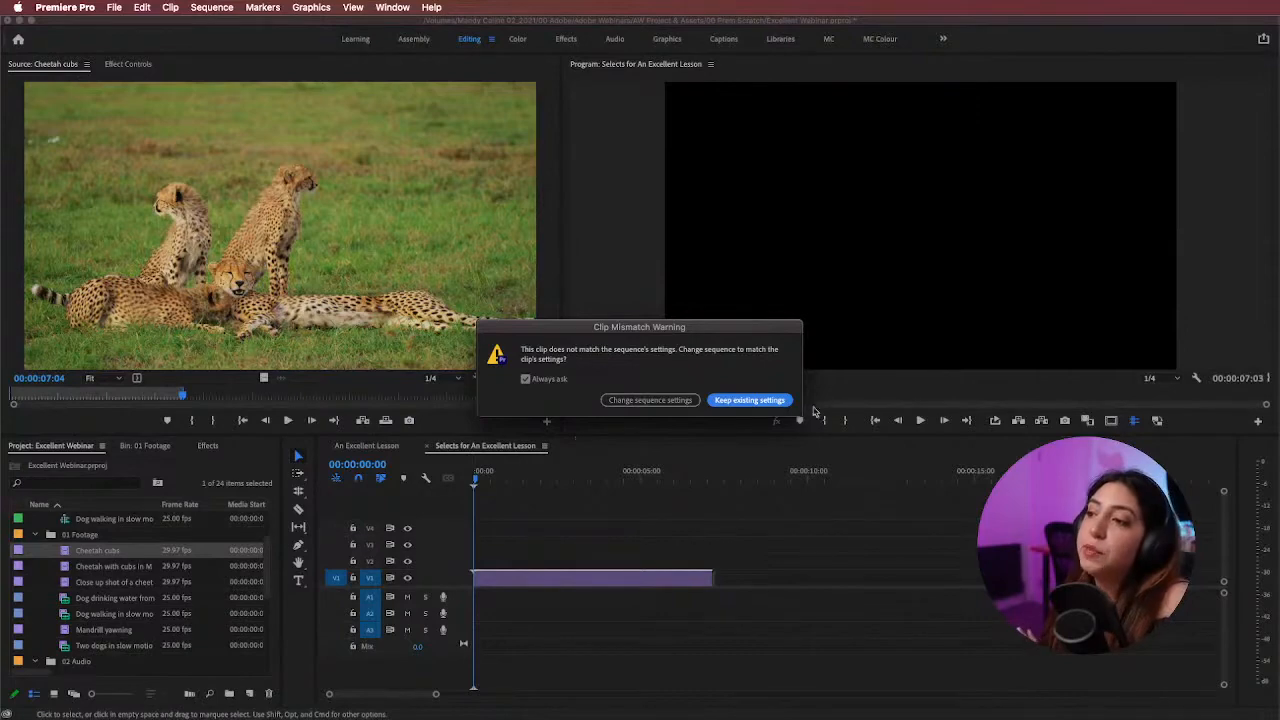
mouse_move(658, 413)
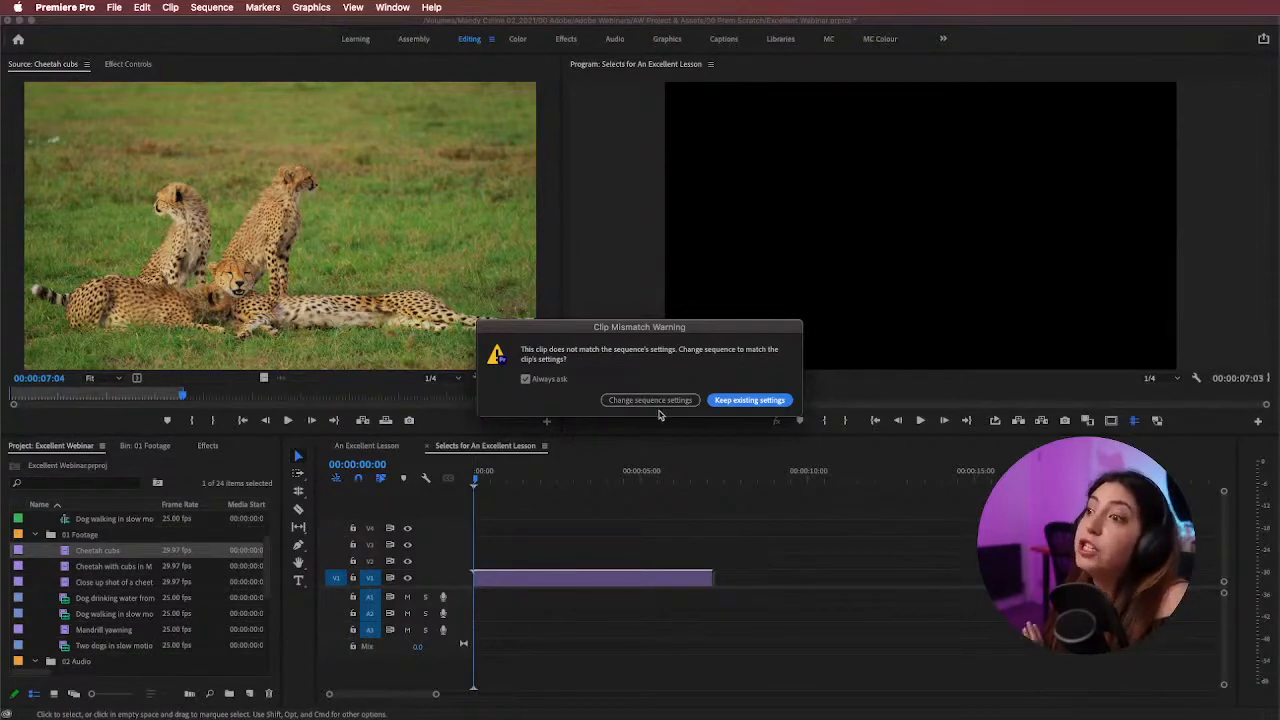
click(749, 400)
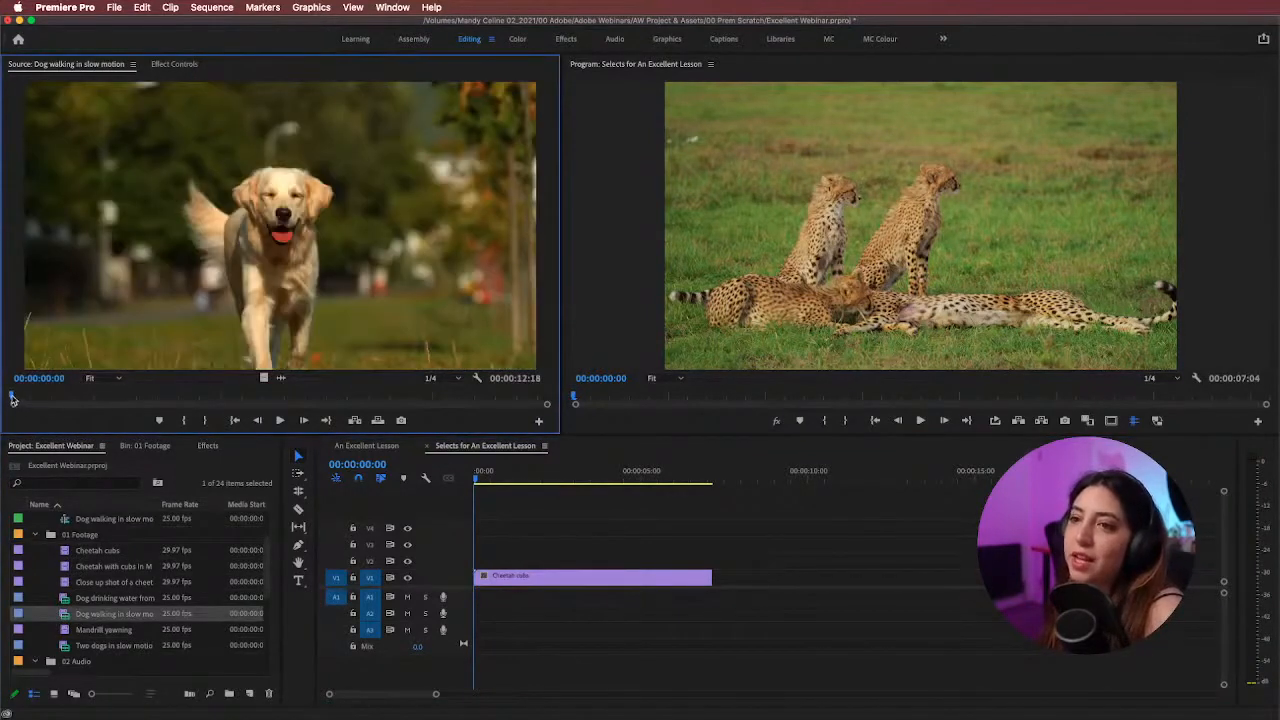
Step: Scrub the Dog walking in slow motion clip and append it to the selects sequence
drag(14, 398, 210, 398)
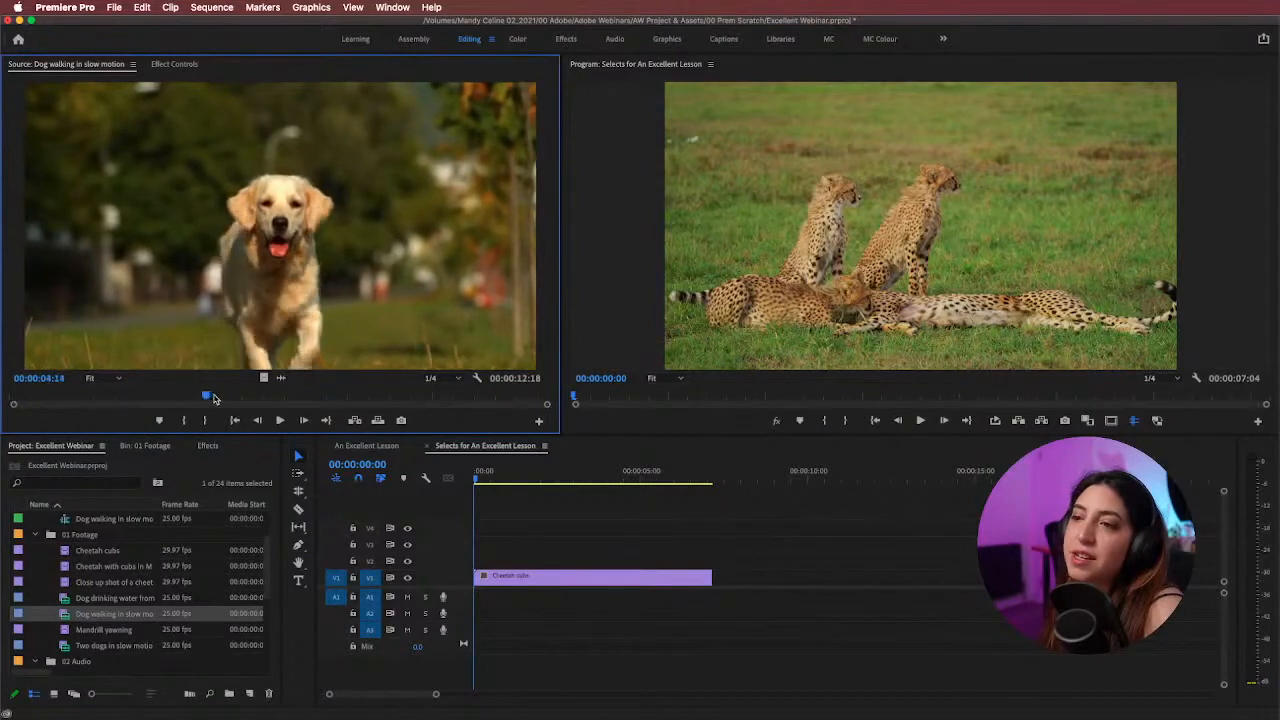
drag(207, 396, 494, 396)
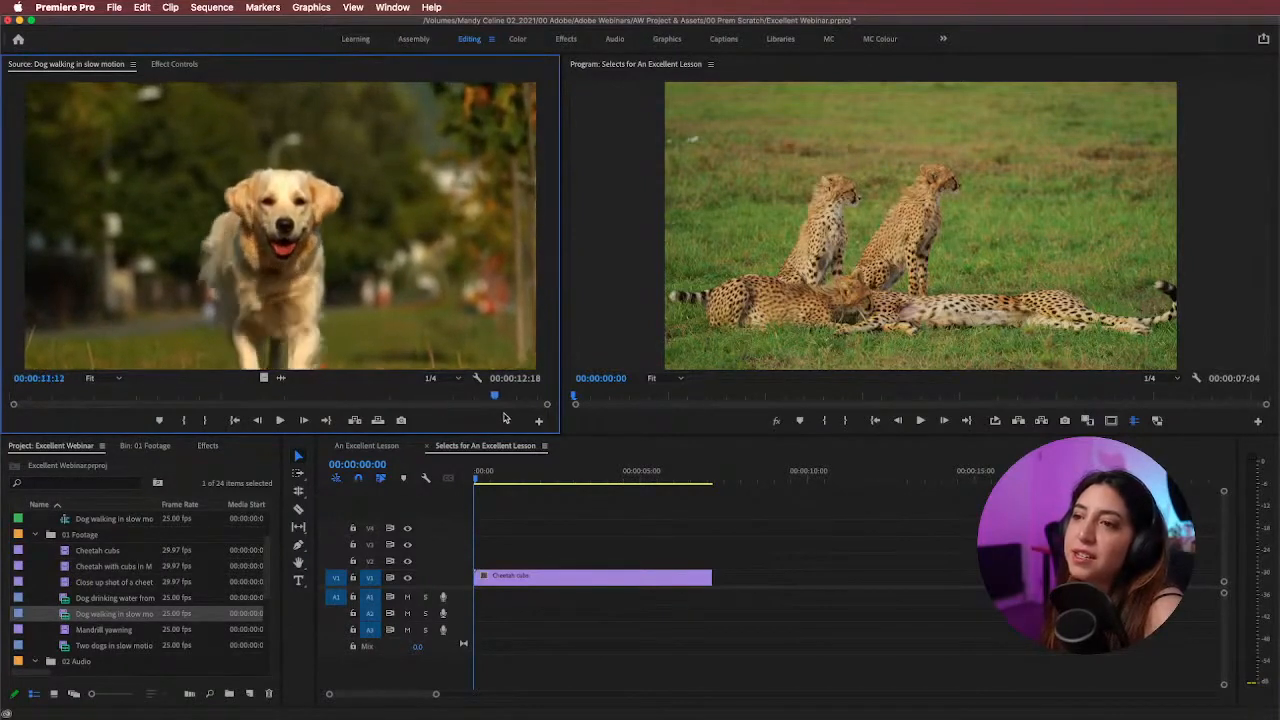
drag(495, 396, 263, 396)
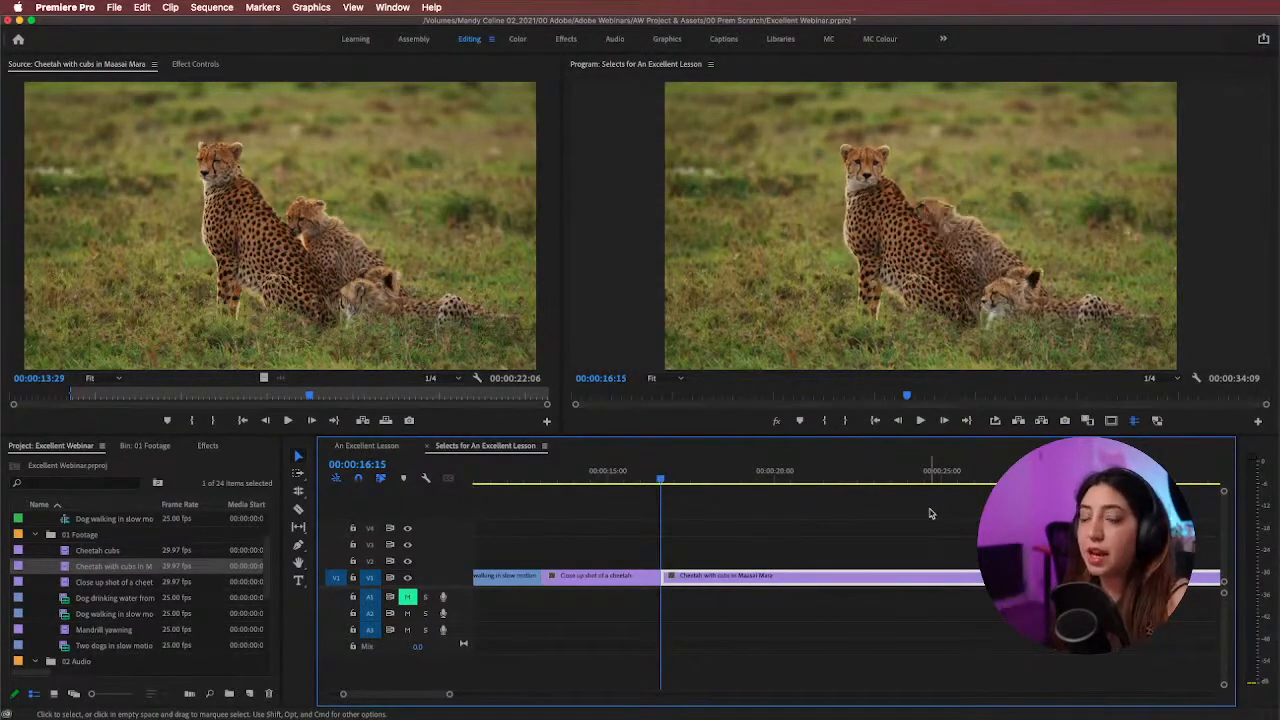
mouse_move(855, 557)
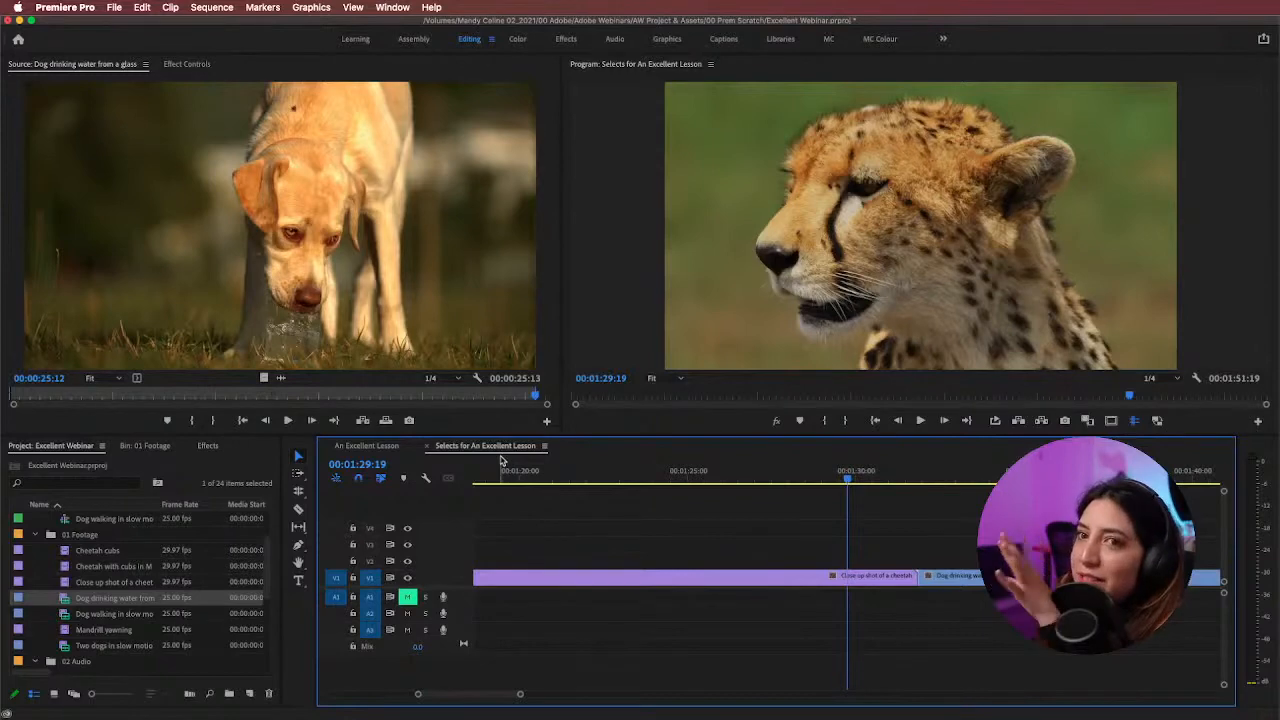
Step: Stack the Selects for An Excellent Lesson timeline beneath the An Excellent Lesson timeline
click(503, 445)
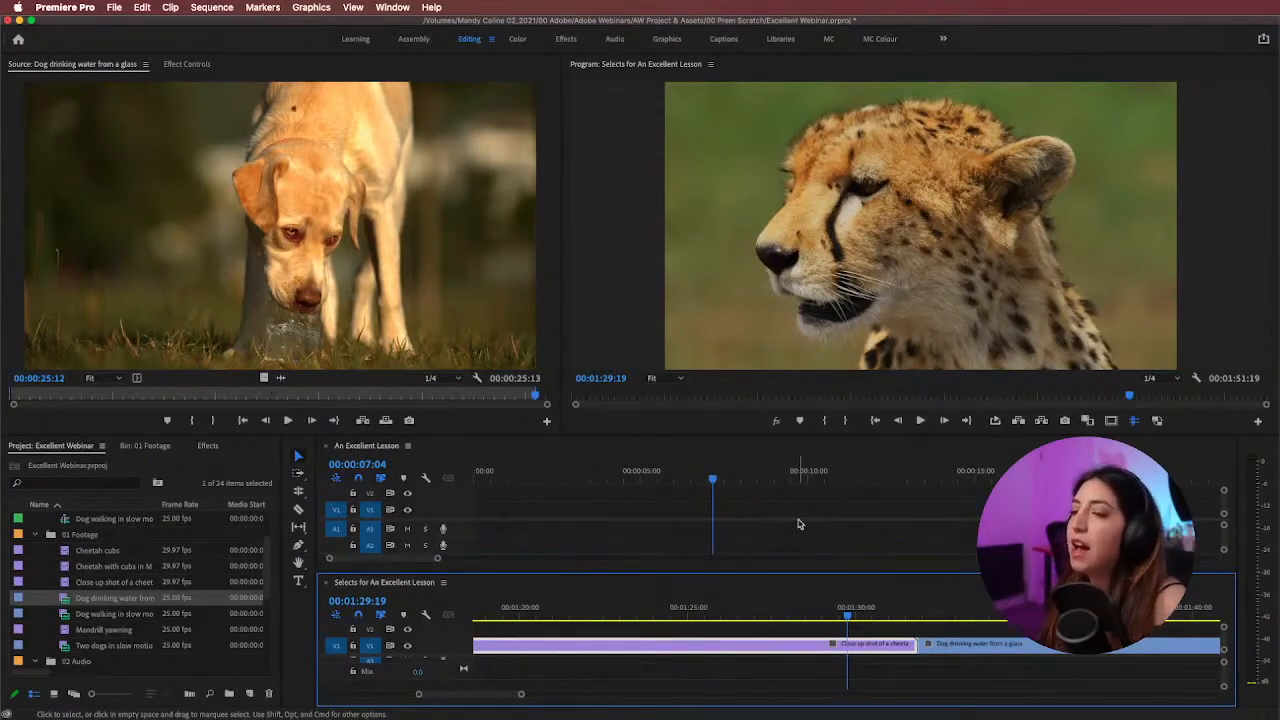
mouse_move(708, 569)
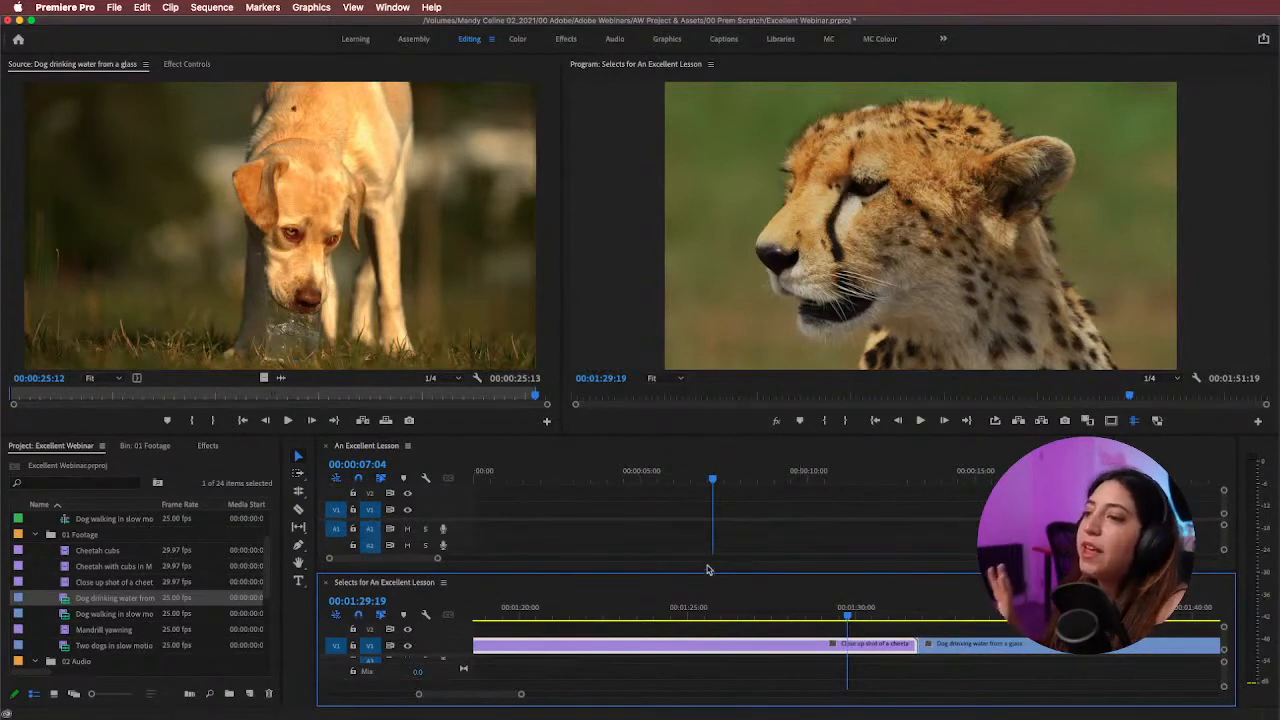
mouse_move(585, 586)
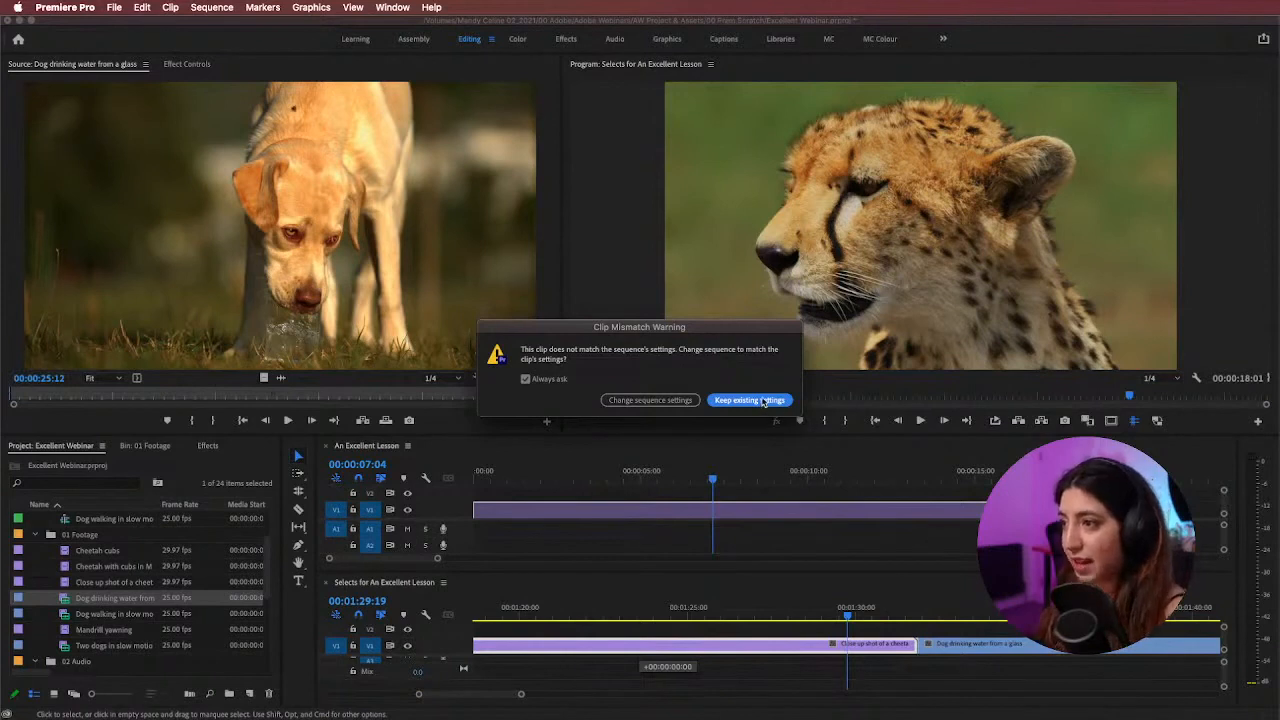
Step: Keep An Excellent Lesson's existing settings when the cheetah close-up triggers a mismatch warning
click(749, 400)
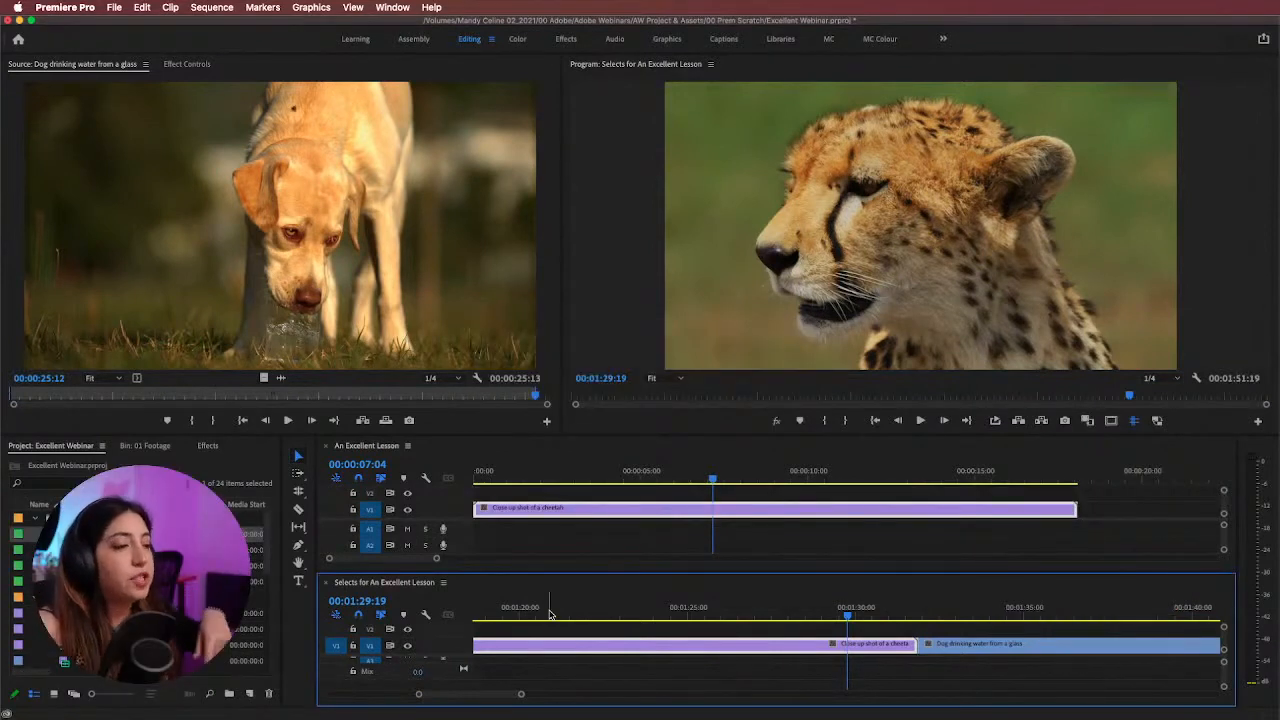